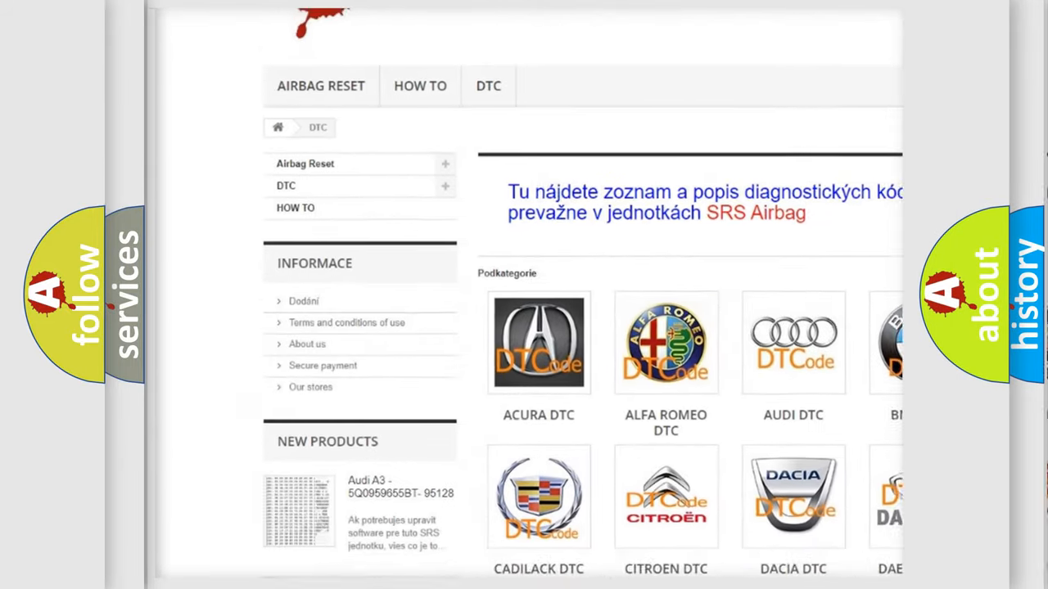
scroll("down", 3)
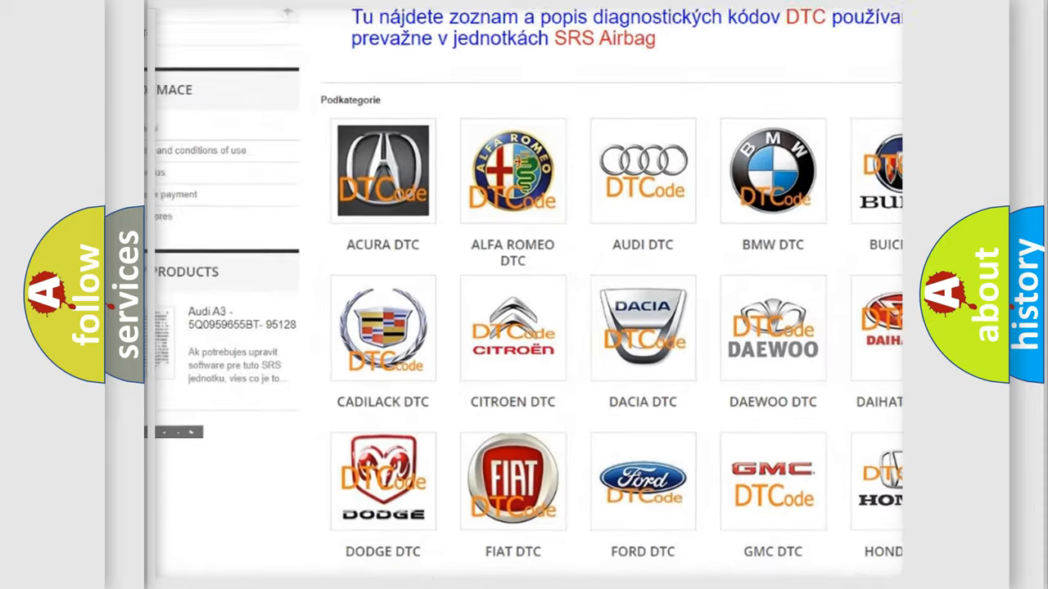
scroll("down", 3)
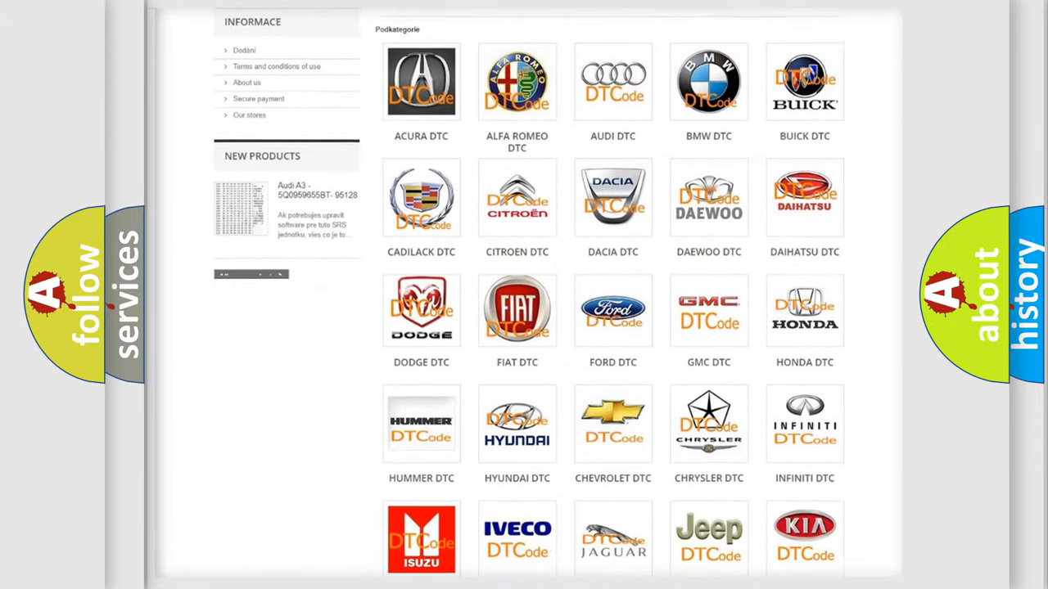
scroll("down", 3)
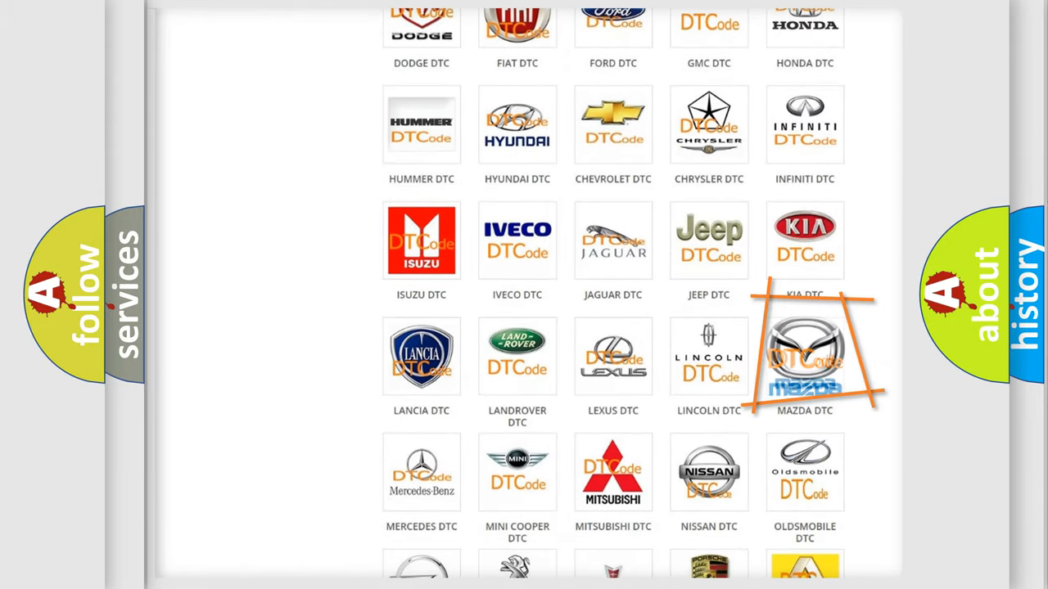